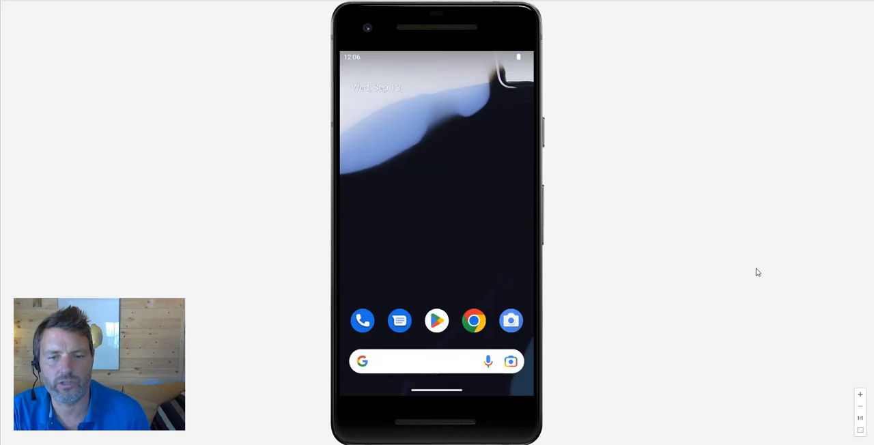
mouse_move(395, 225)
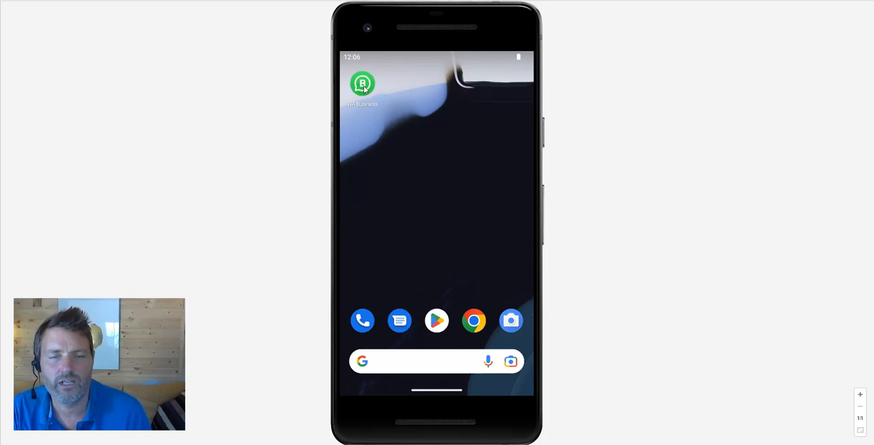
Launch WhatsApp Business and agree to its terms to reach phone number verification.
click(363, 84)
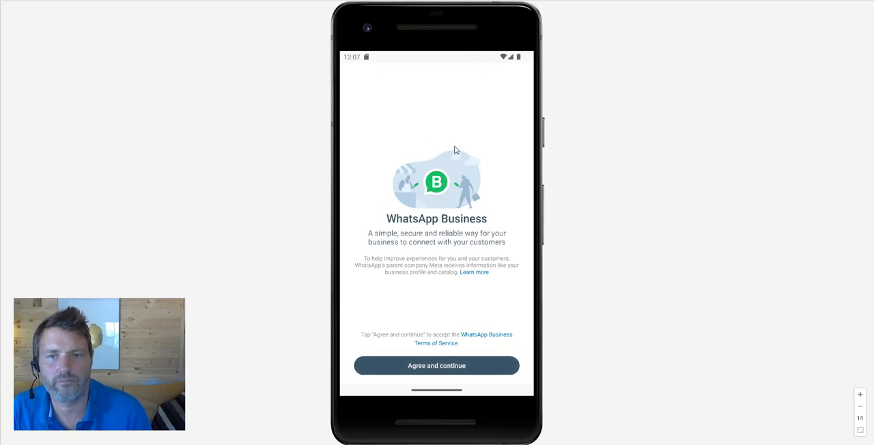
mouse_move(421, 205)
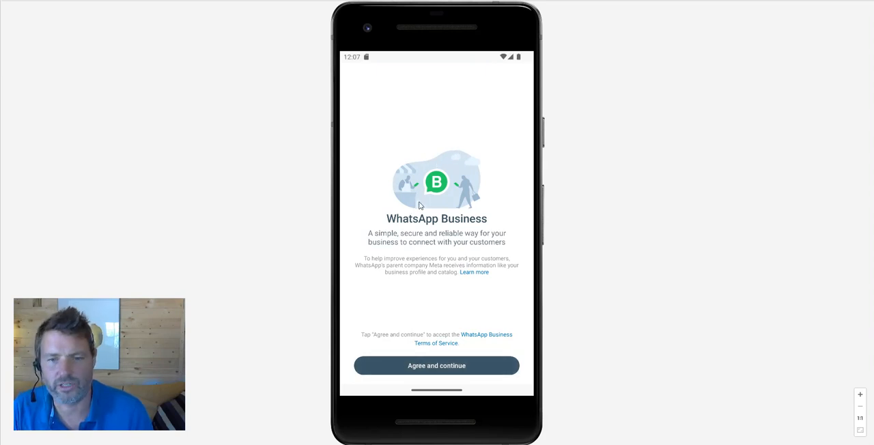
click(437, 366)
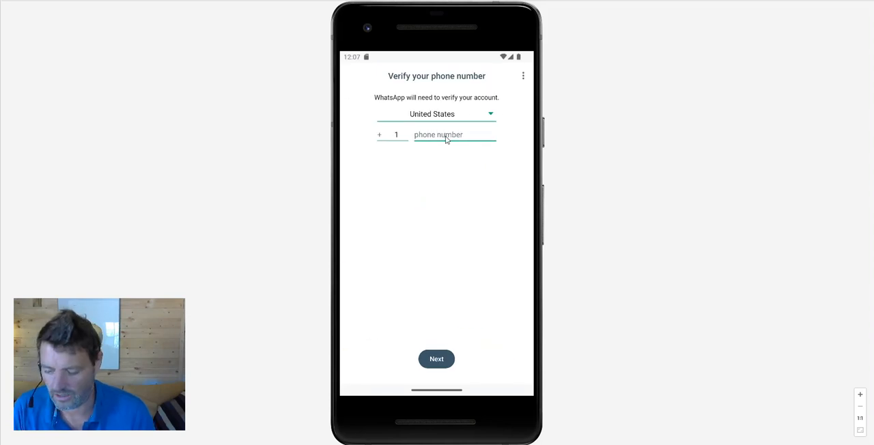
text(315-5)
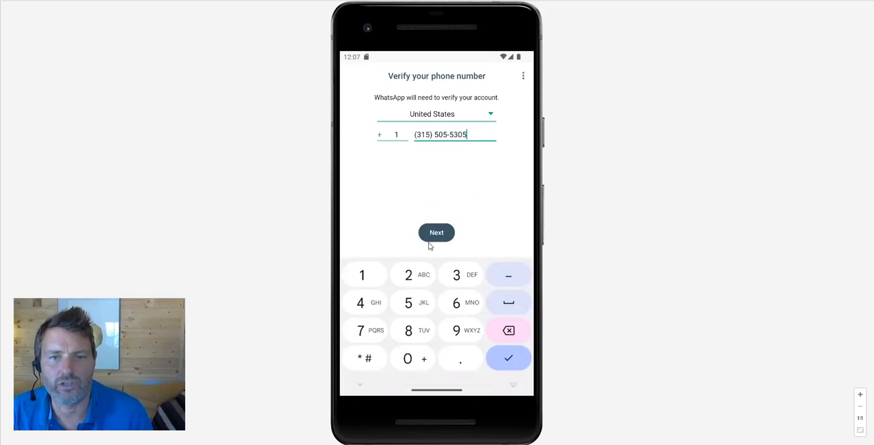
mouse_move(398, 210)
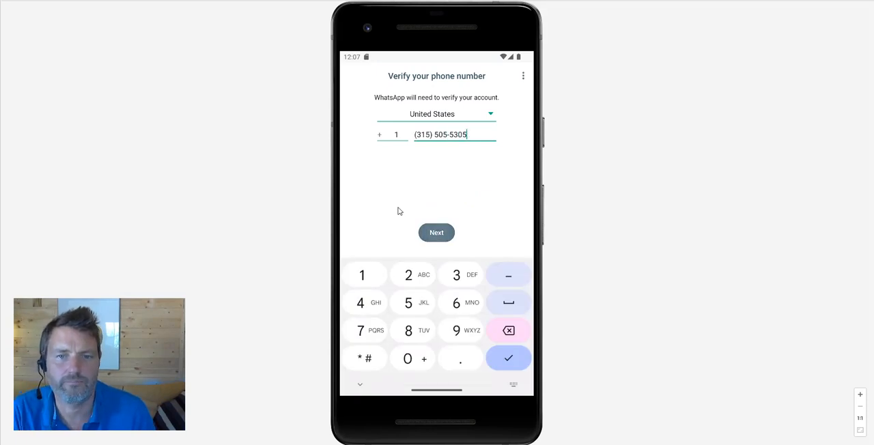
click(437, 232)
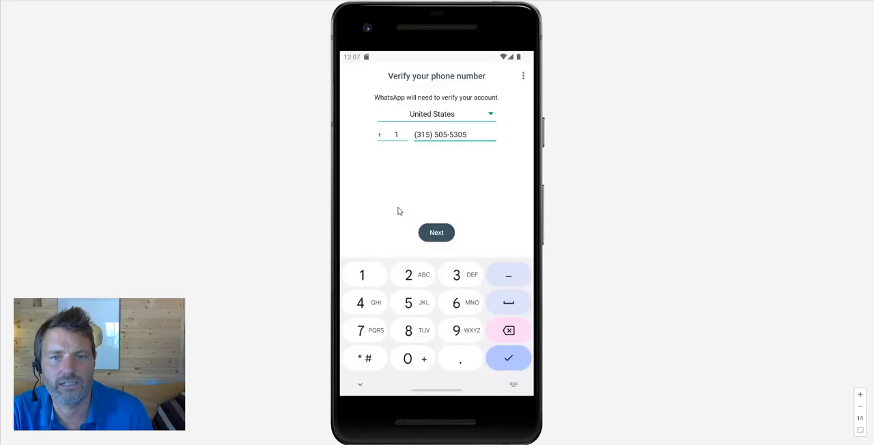
click(437, 233)
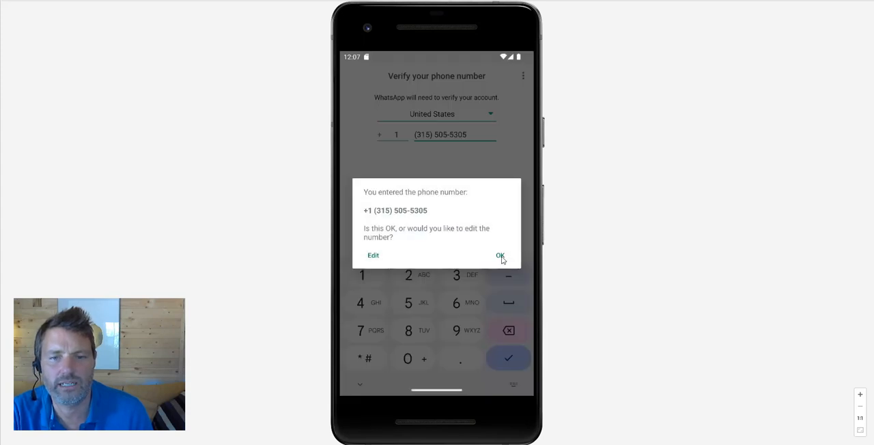
click(499, 256)
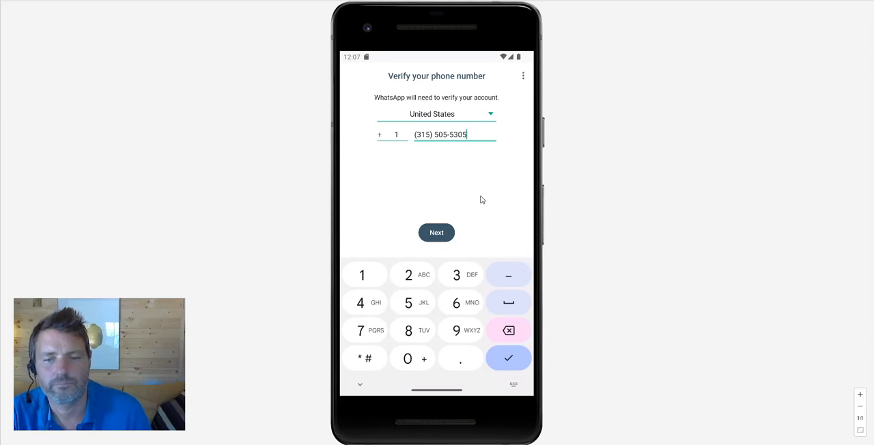
click(436, 232)
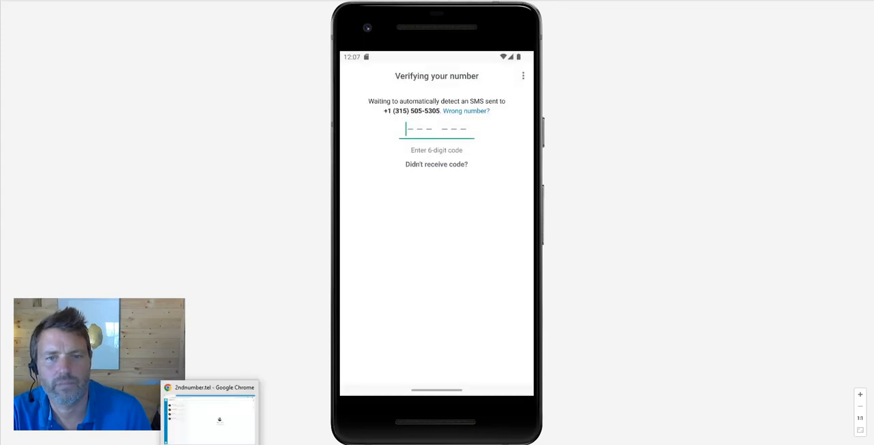
Check the recent 2ndNumber SMS conversations for the verification code.
click(208, 410)
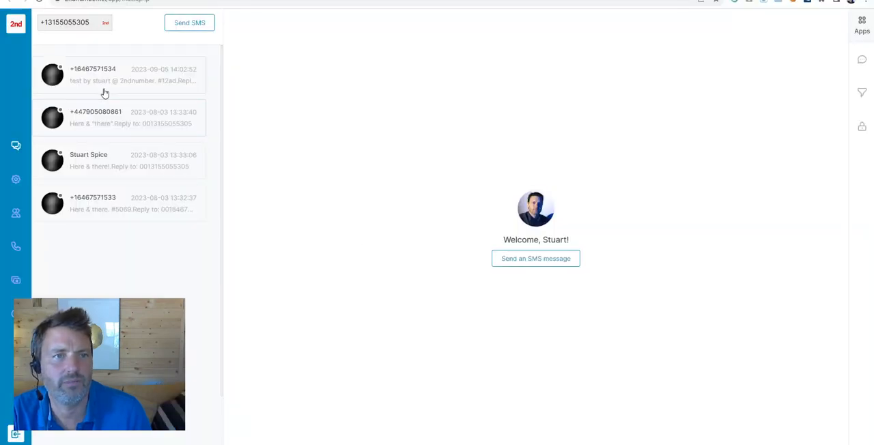
click(120, 74)
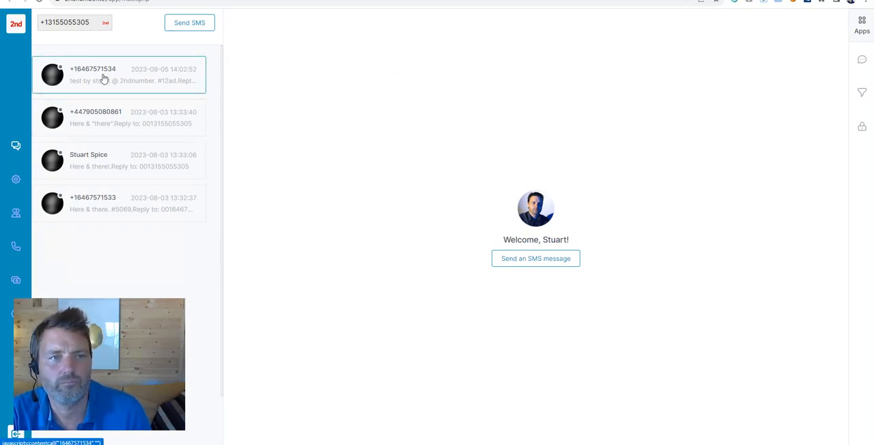
mouse_move(90, 126)
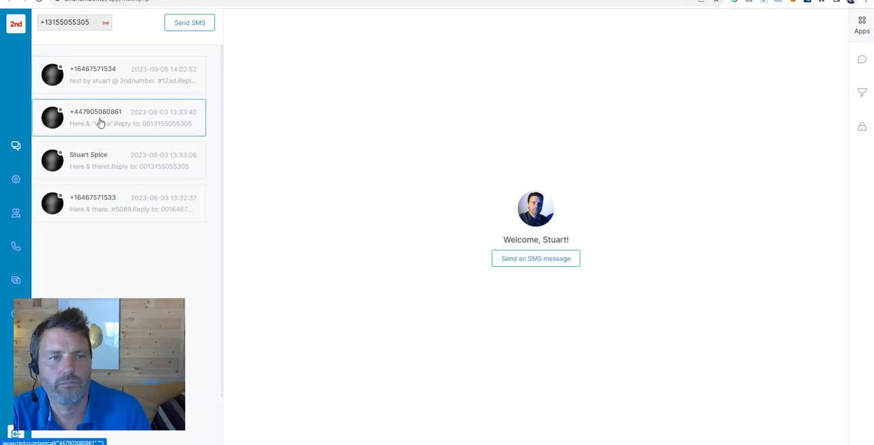
click(120, 74)
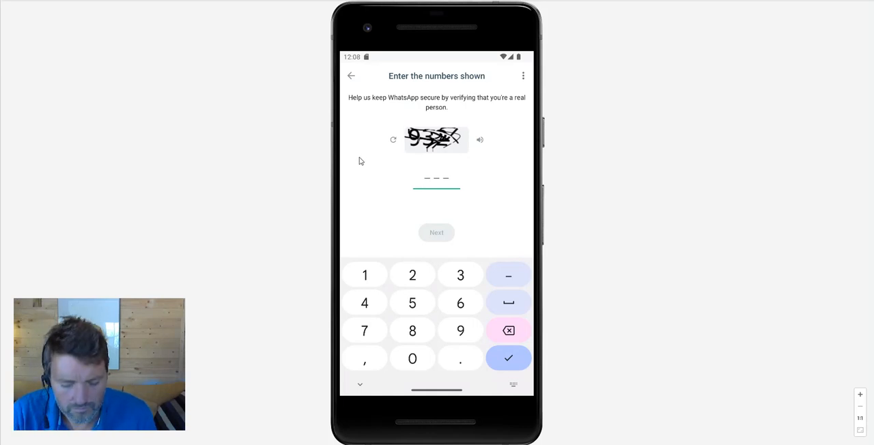
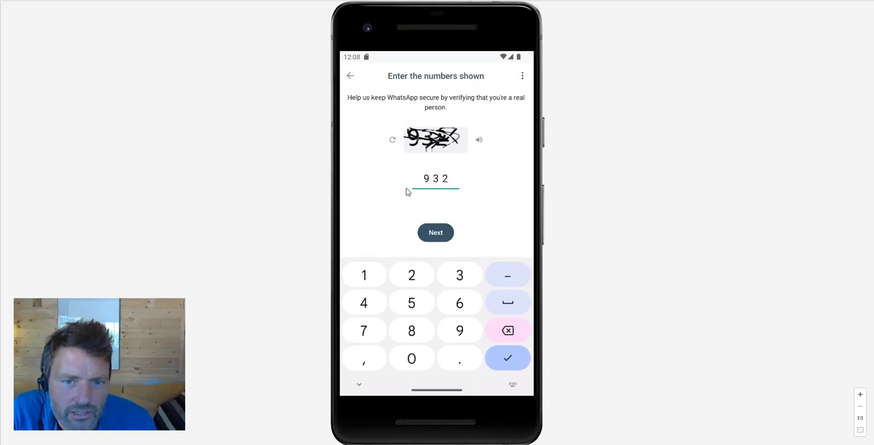
Pass the security numbers check by entering 932.
click(436, 232)
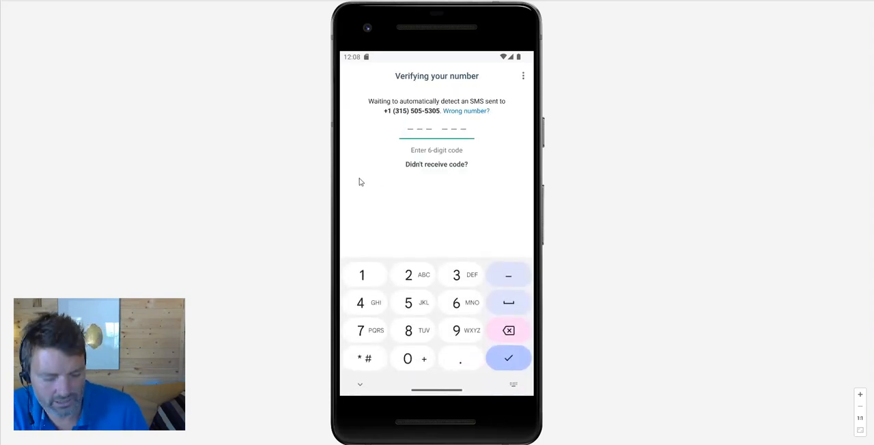
key(alt+tab)
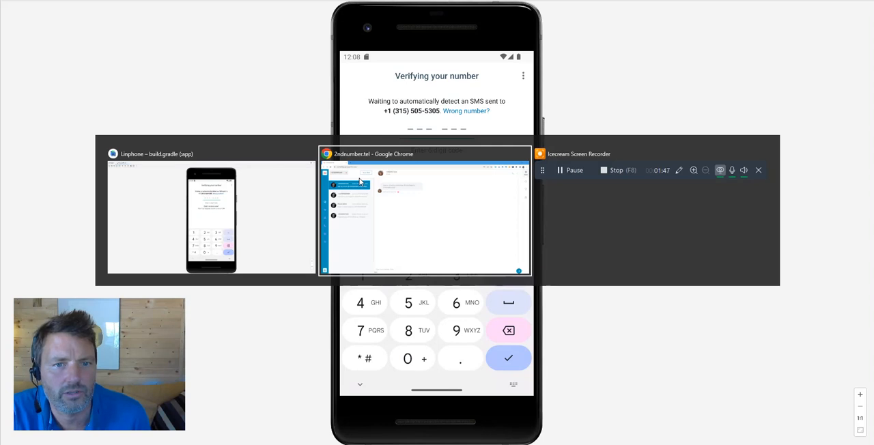
click(425, 212)
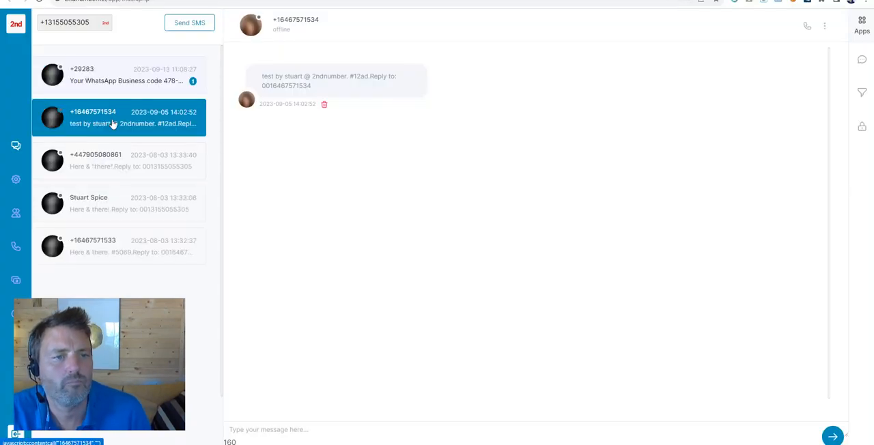
click(120, 74)
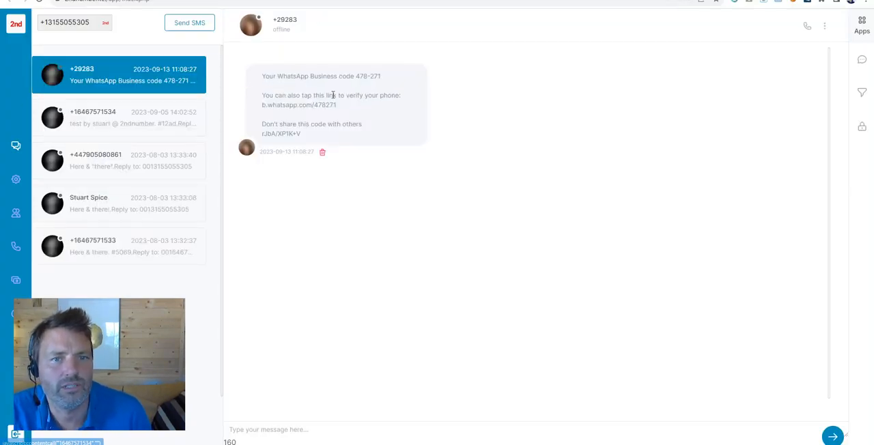
double_click(369, 75)
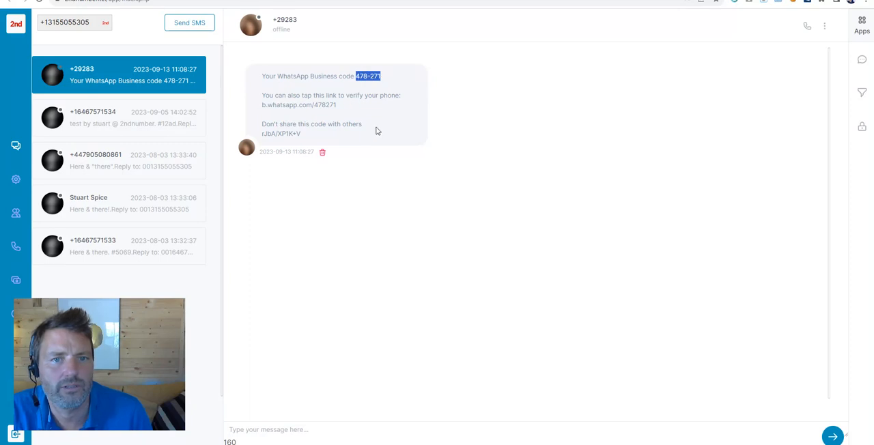
mouse_move(373, 131)
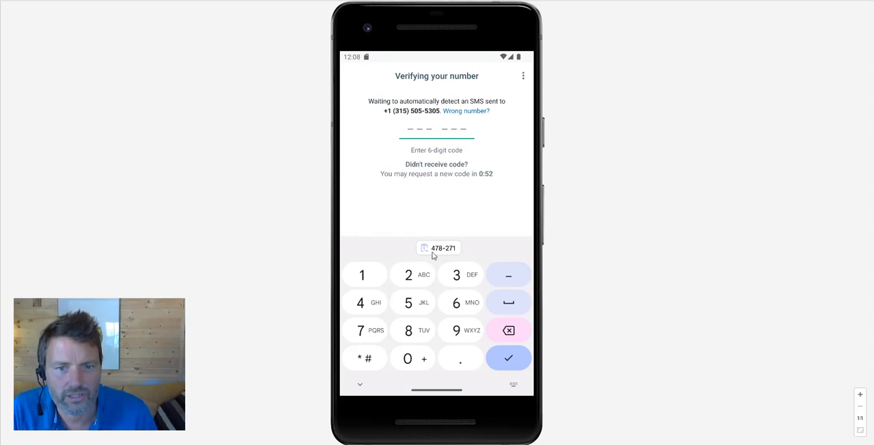
click(437, 248)
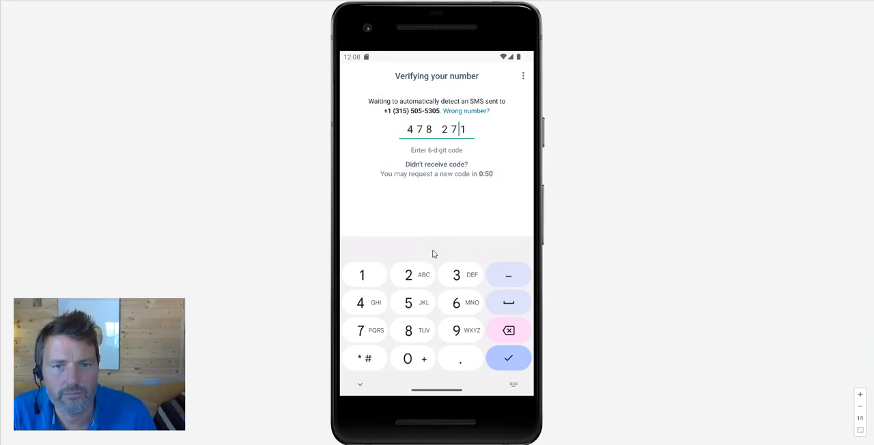
click(508, 358)
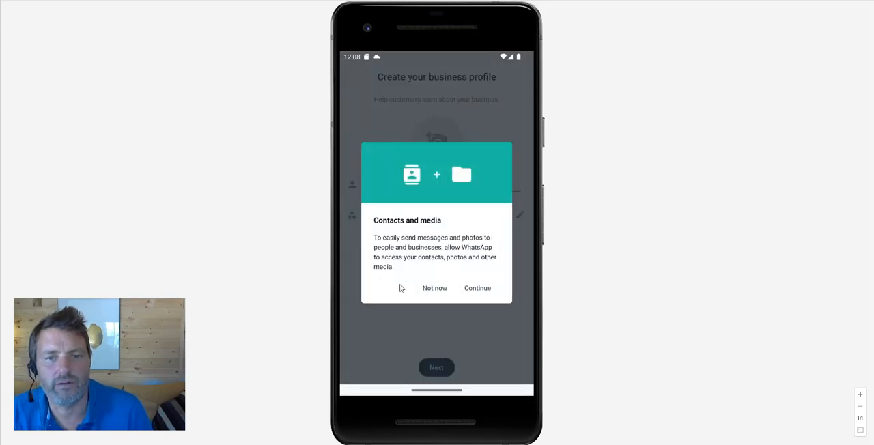
Decline contacts access and backup restore, then enter business name 'Name 2ndNumber'.
click(434, 288)
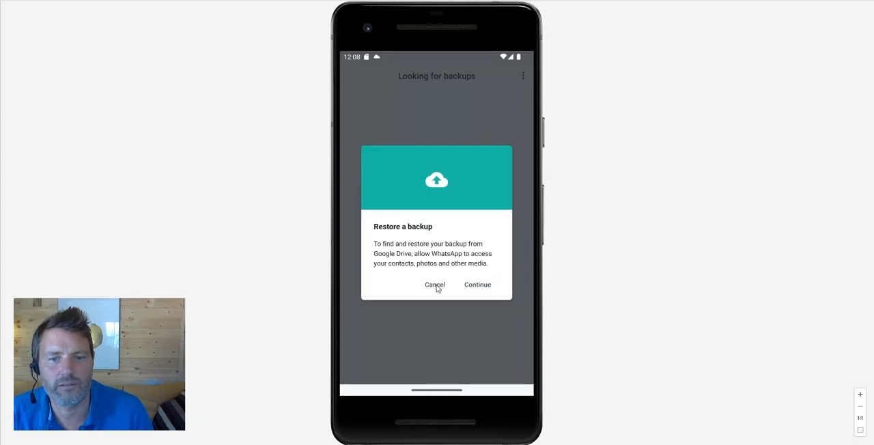
click(435, 285)
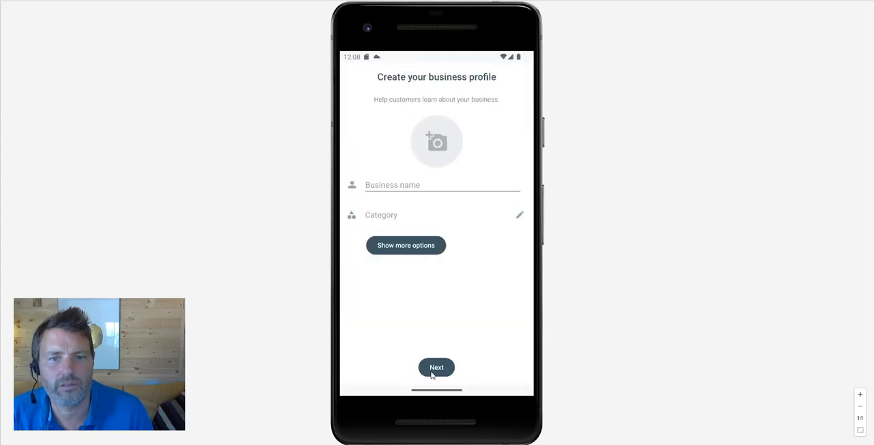
click(437, 368)
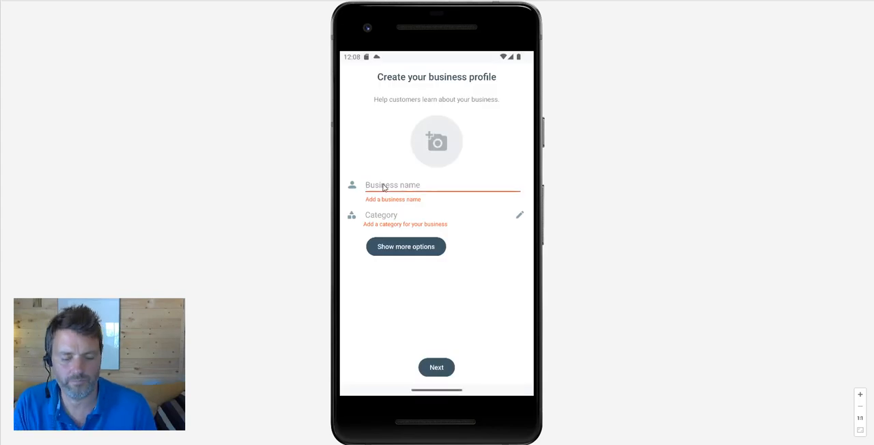
text(Name)
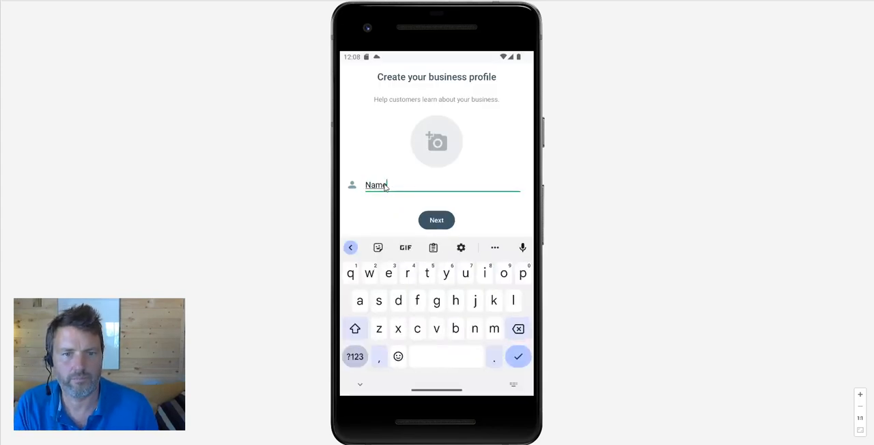
text(2ndNumber)
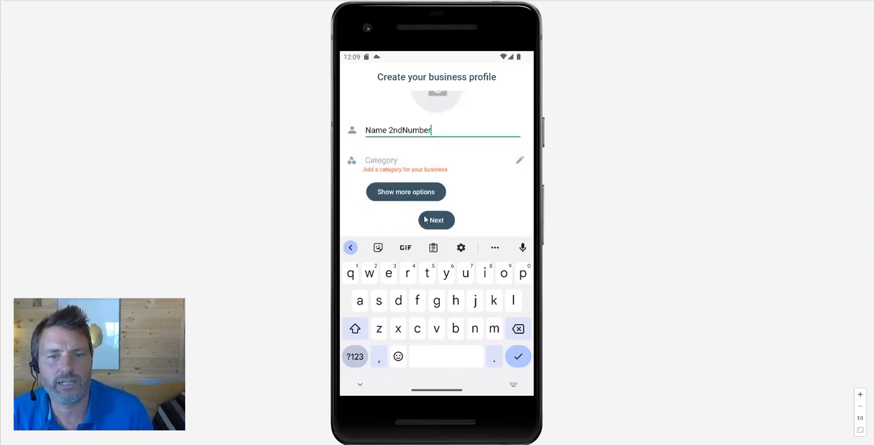
Set category to Other Business, save the profile keeping the name, and skip the catalog.
click(437, 164)
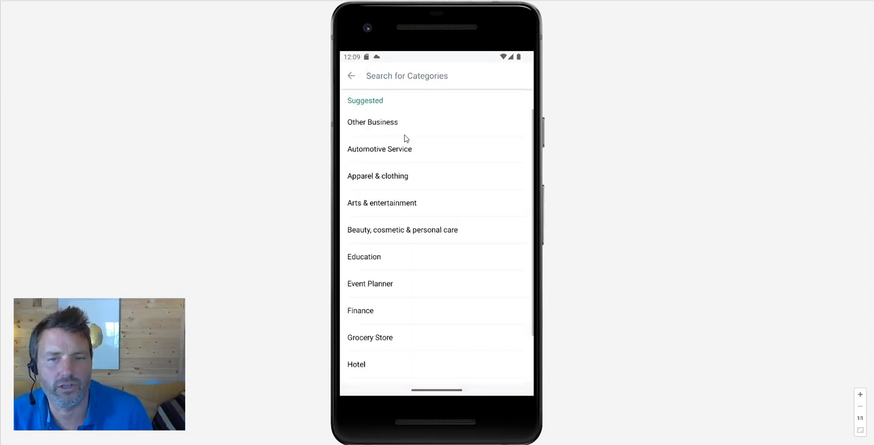
click(371, 121)
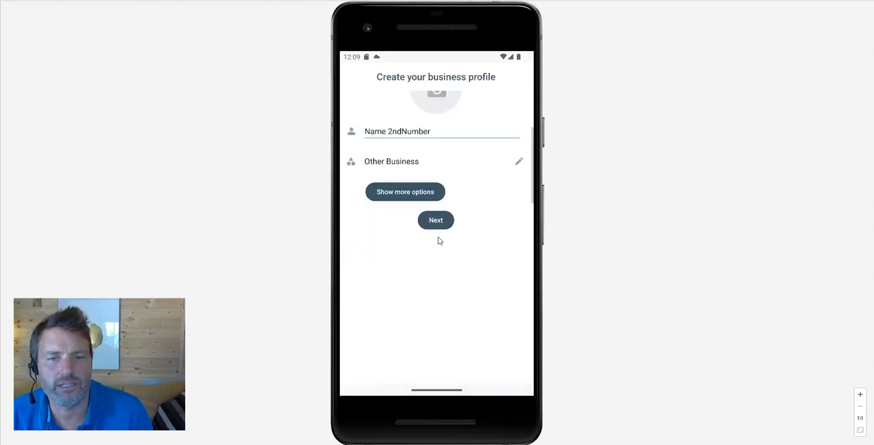
click(519, 161)
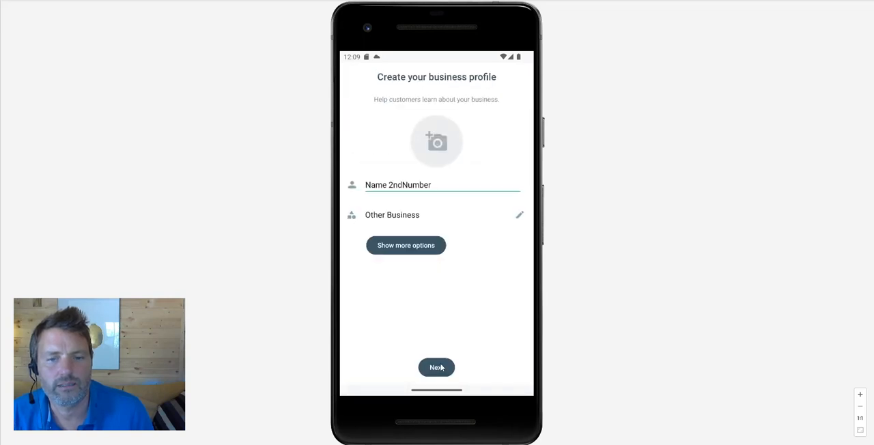
click(437, 367)
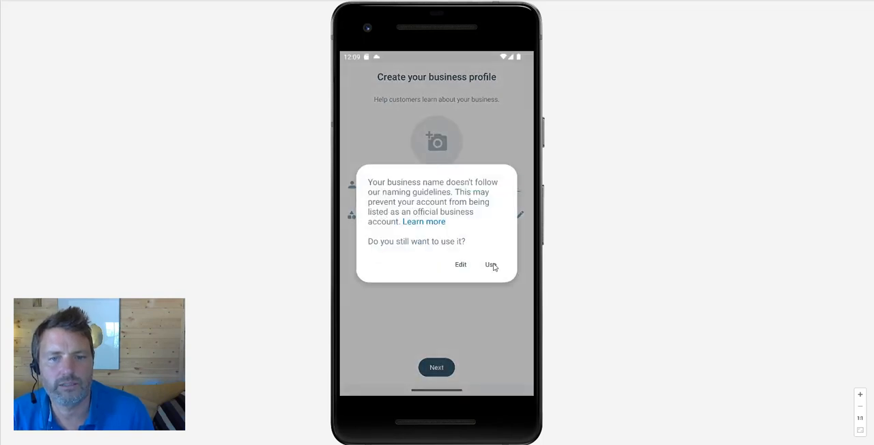
click(491, 265)
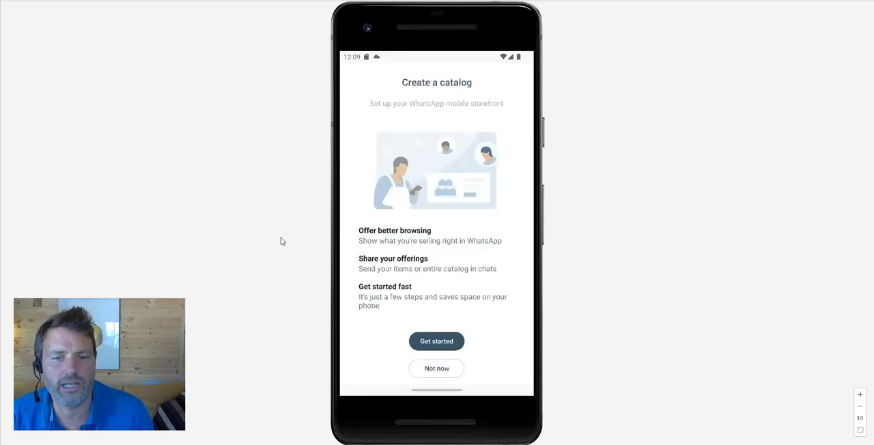
click(437, 368)
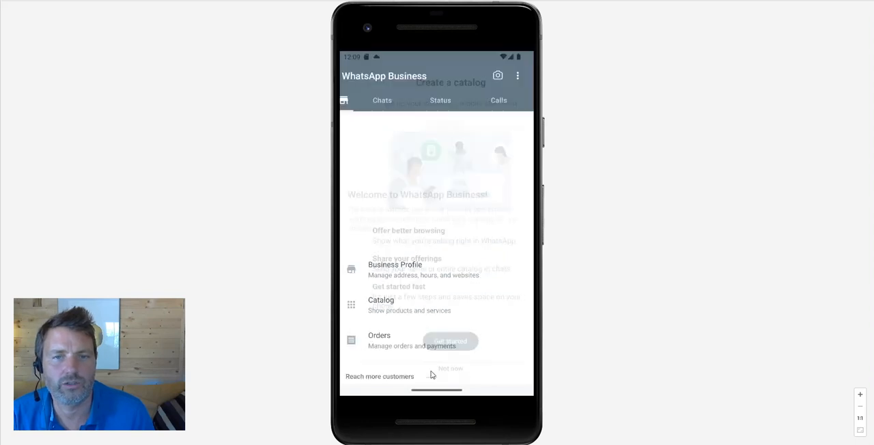